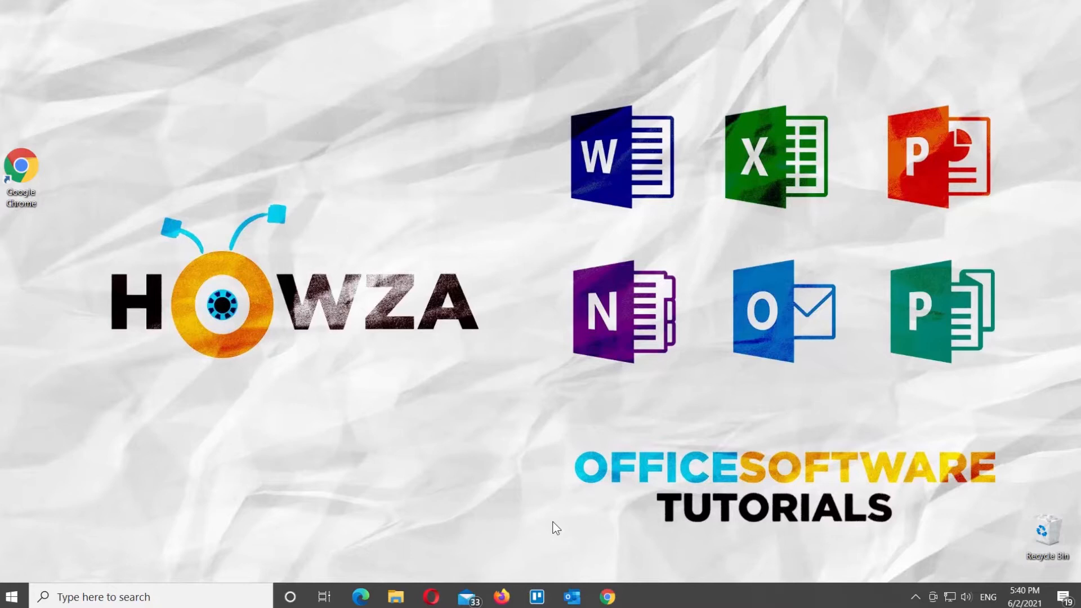
mouse_move(598, 583)
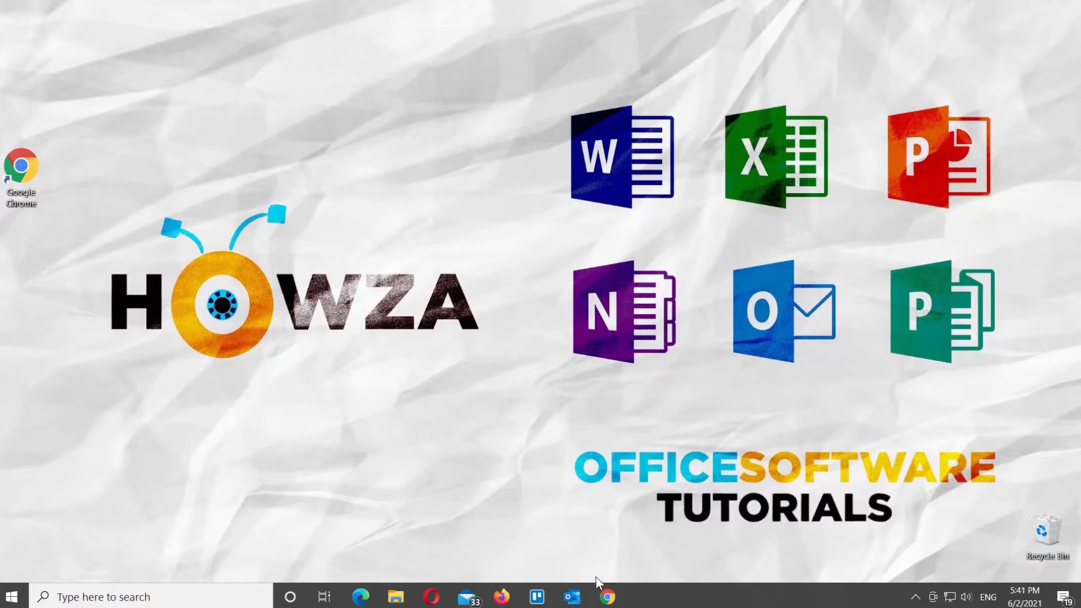
- Copy the youtu.be share link for the Sending Documents by Email video
click(613, 595)
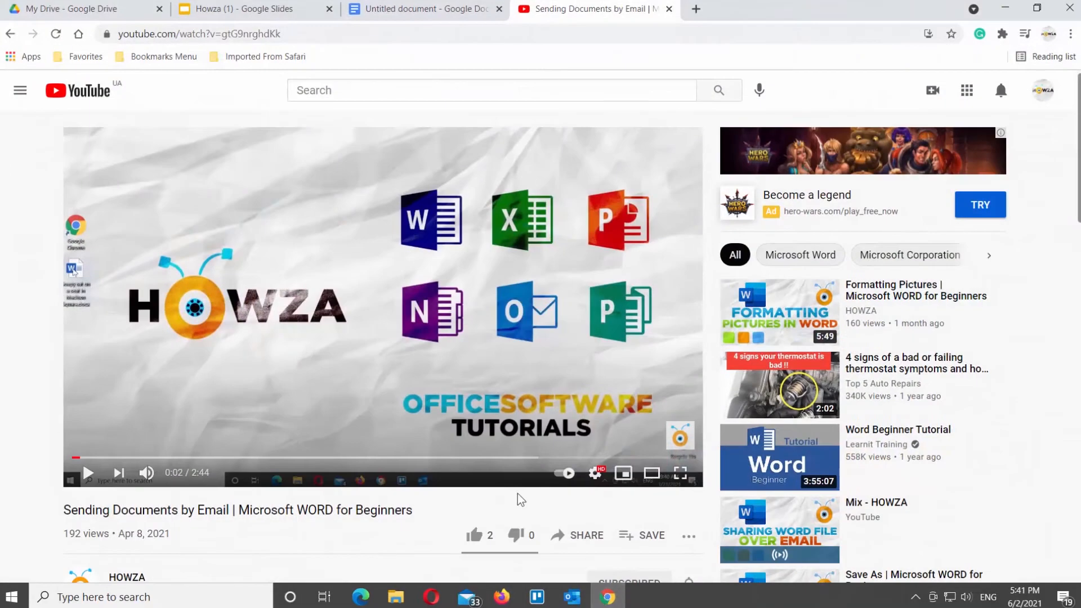
mouse_move(586, 540)
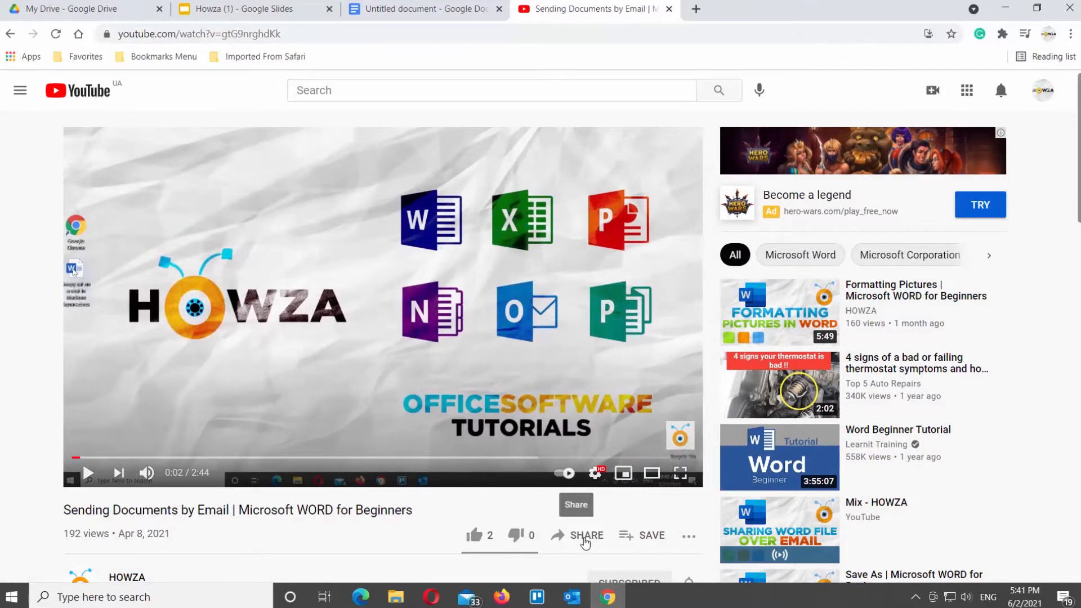
click(587, 535)
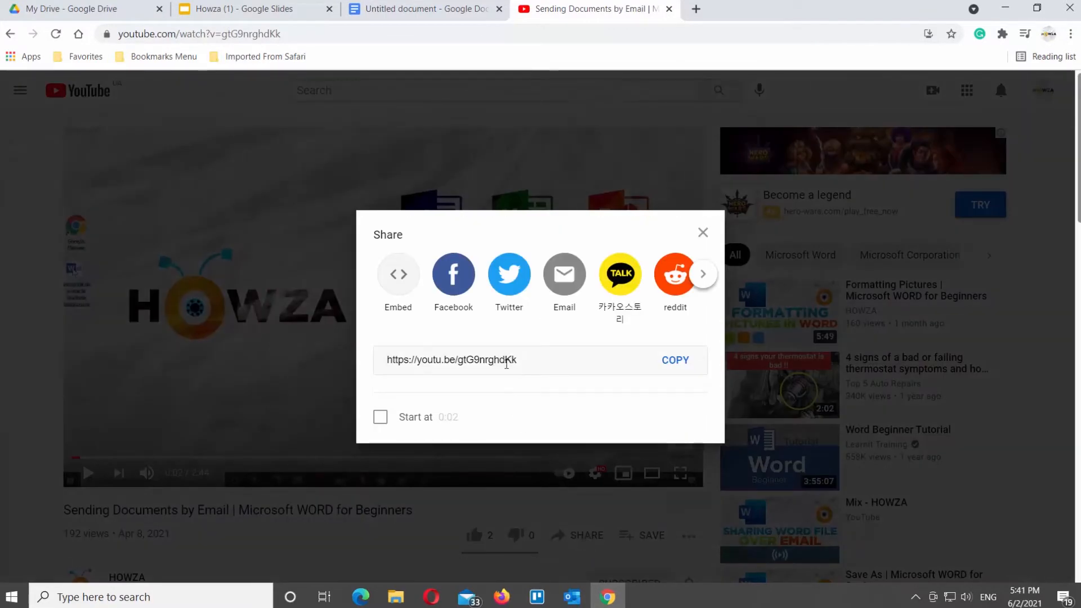
click(674, 360)
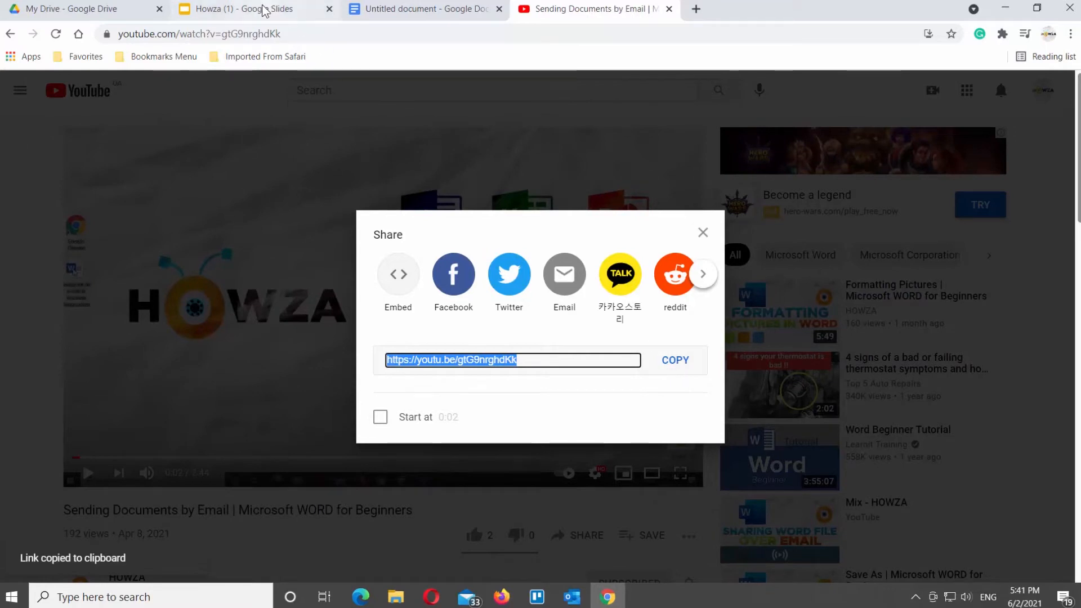
click(255, 9)
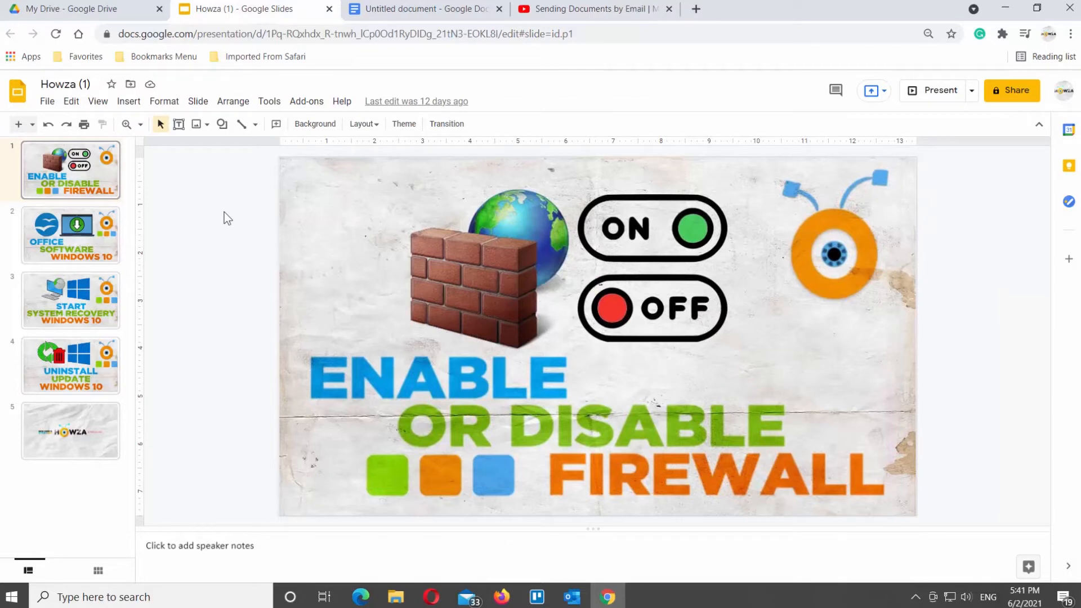
click(128, 101)
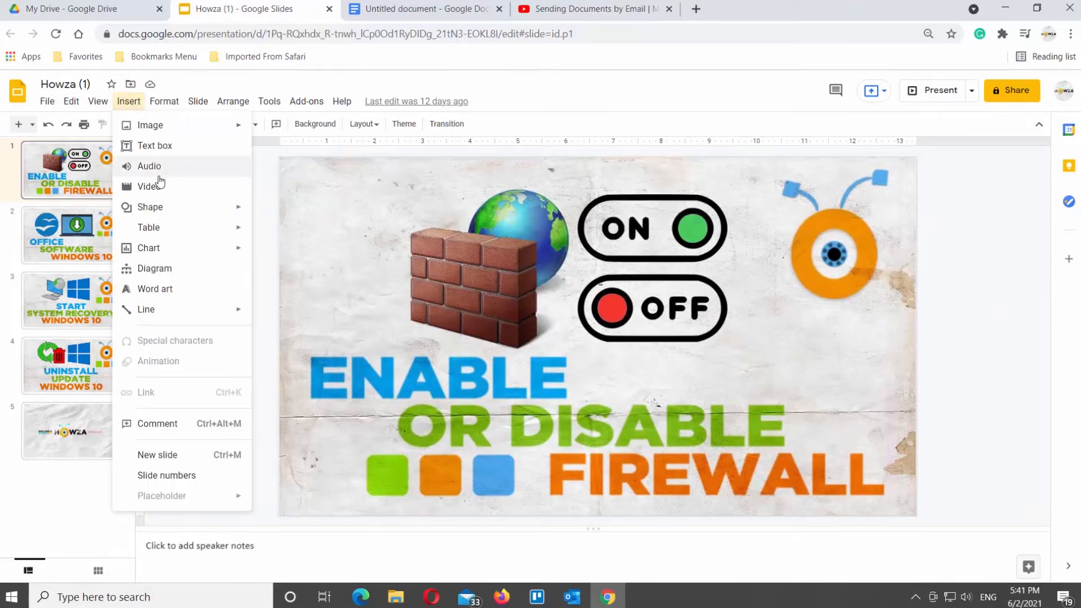
click(149, 186)
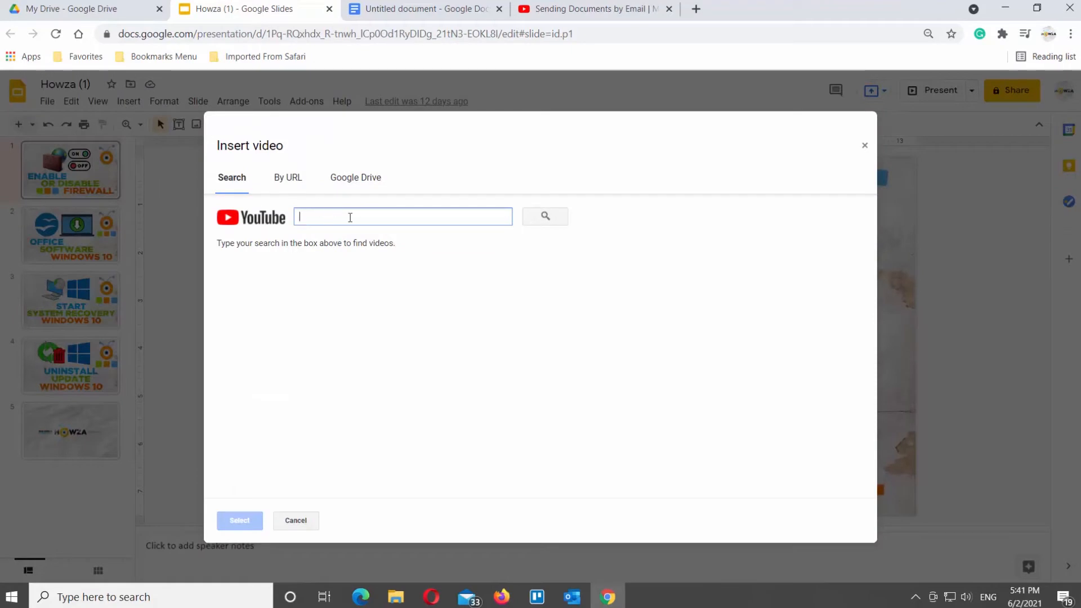
text(https://youtu.be/gtG9nrghdKk)
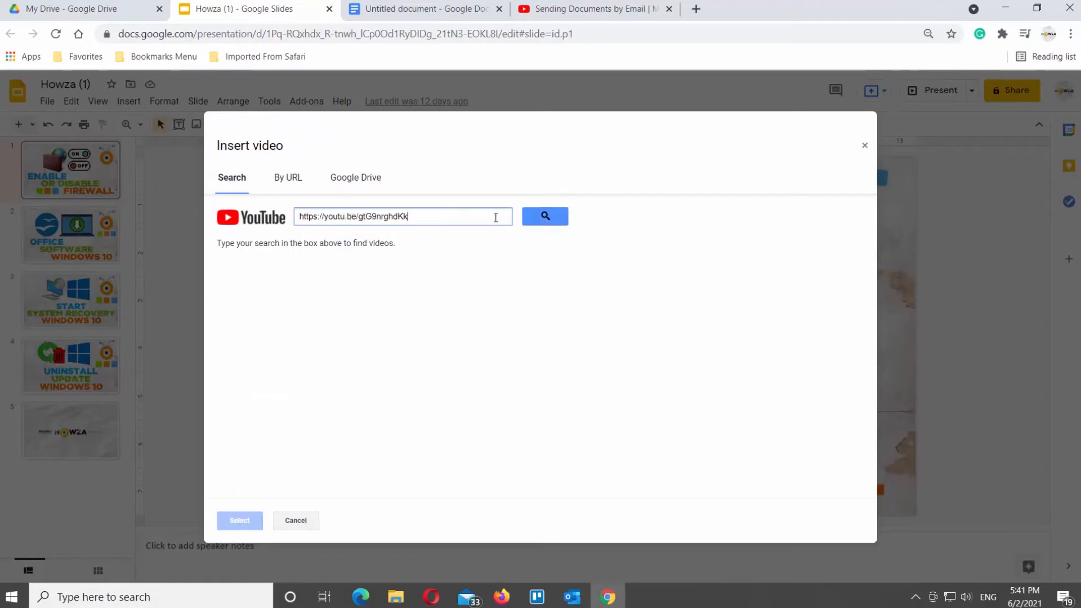
click(545, 216)
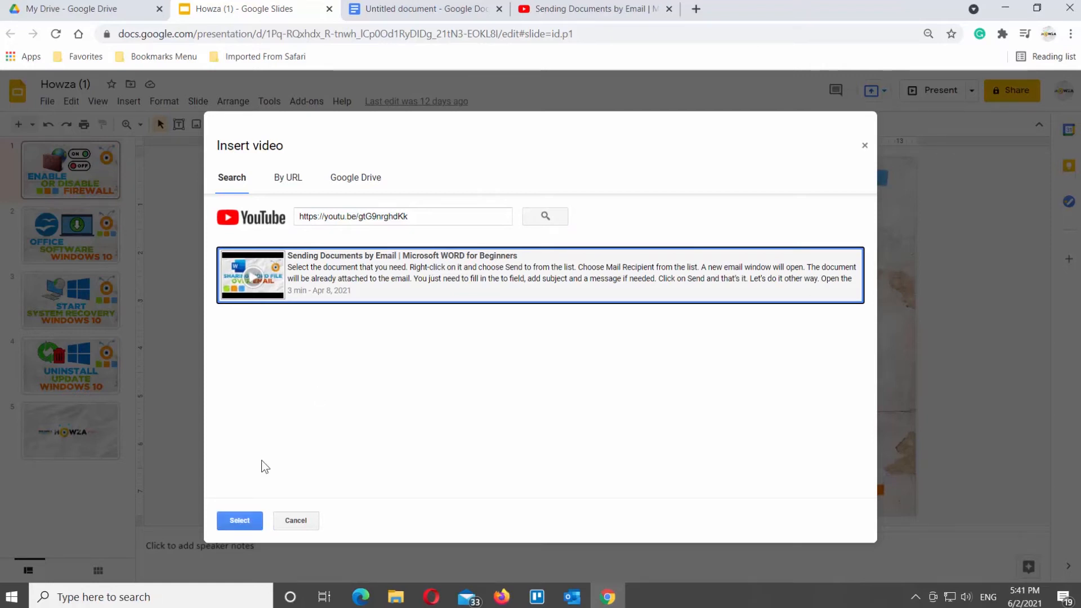
click(240, 520)
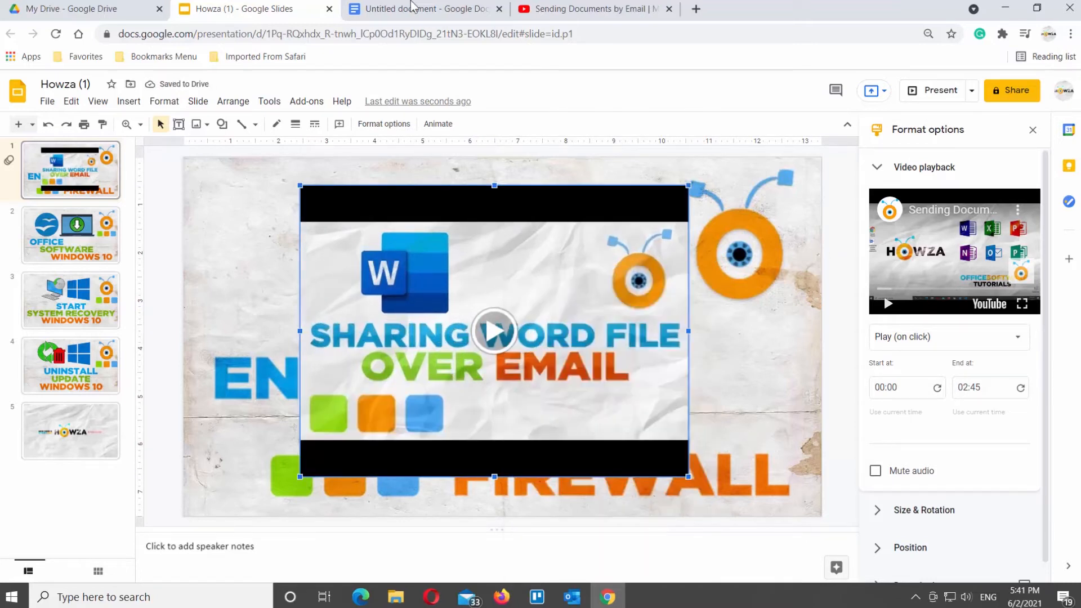
- Insert a new blank drawing into the untitled document via Insert > Drawing > New
click(421, 9)
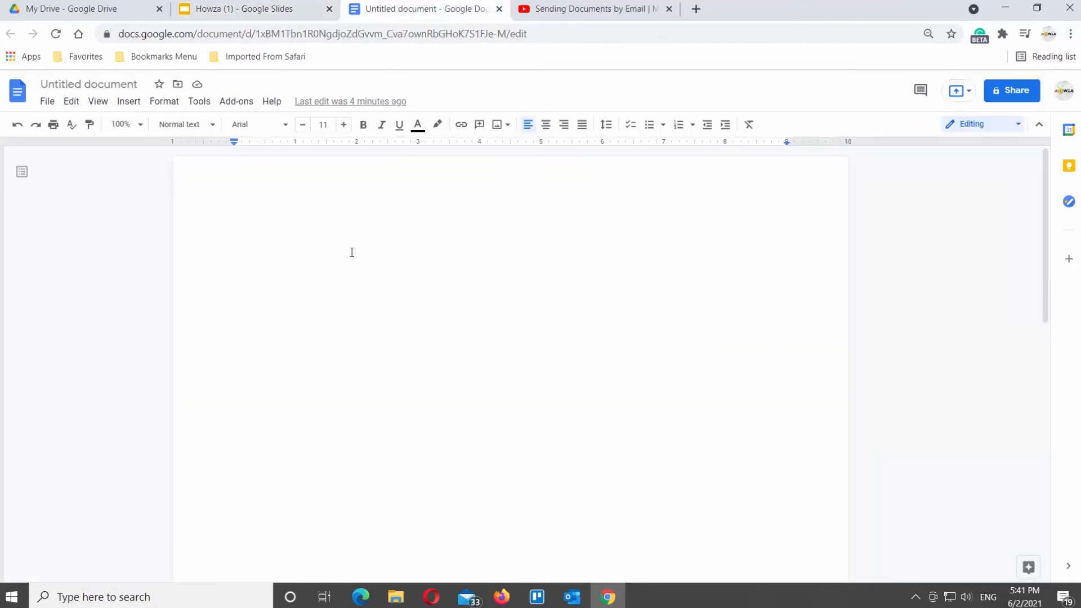
click(129, 101)
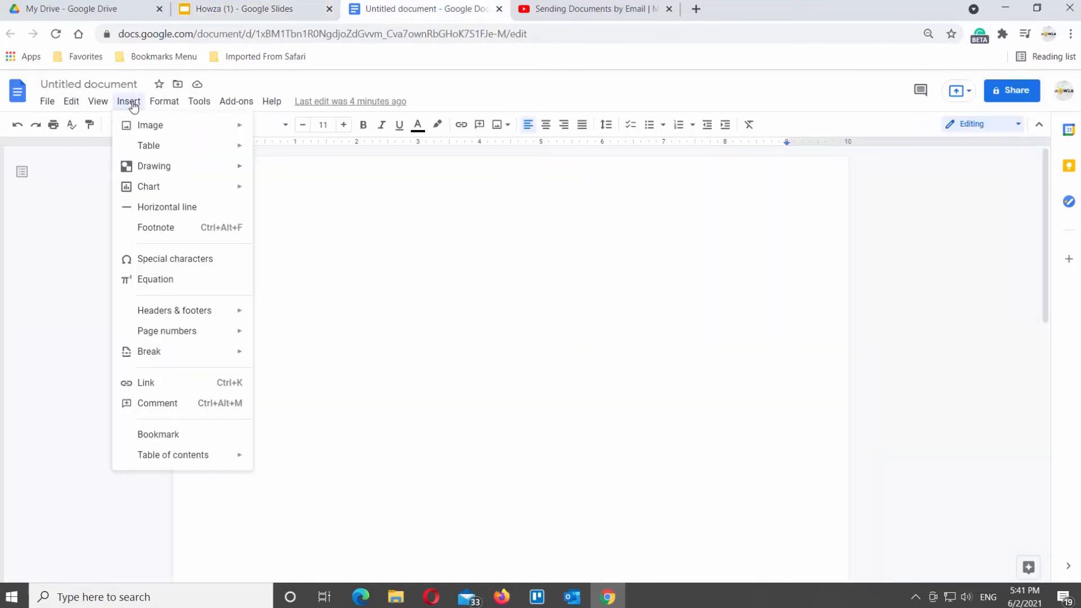
mouse_move(156, 166)
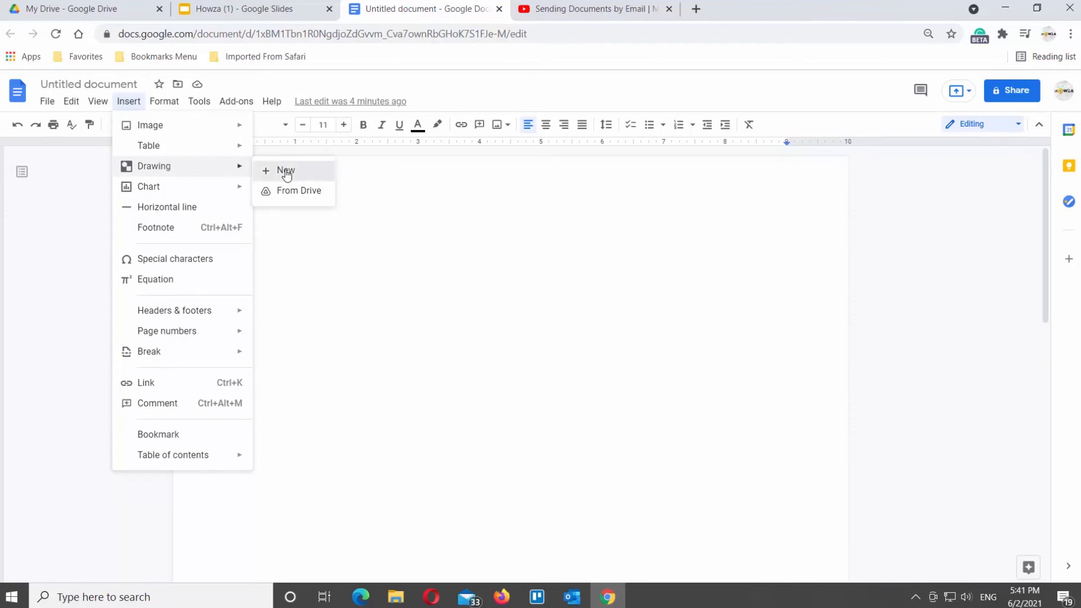
click(285, 171)
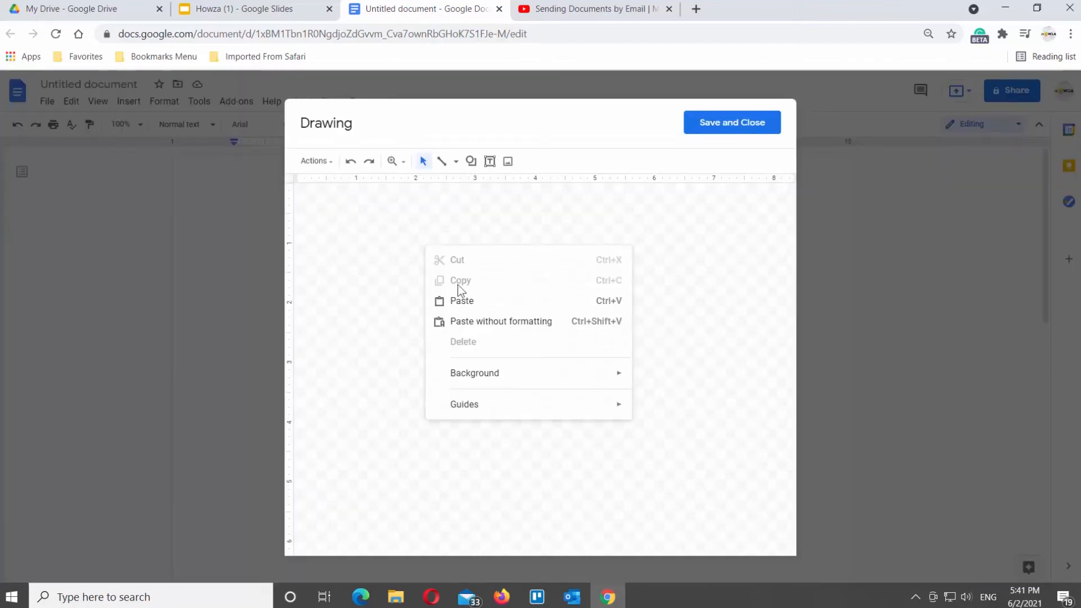
- Paste the video into the drawing, center it on the canvas, and save and close
click(462, 301)
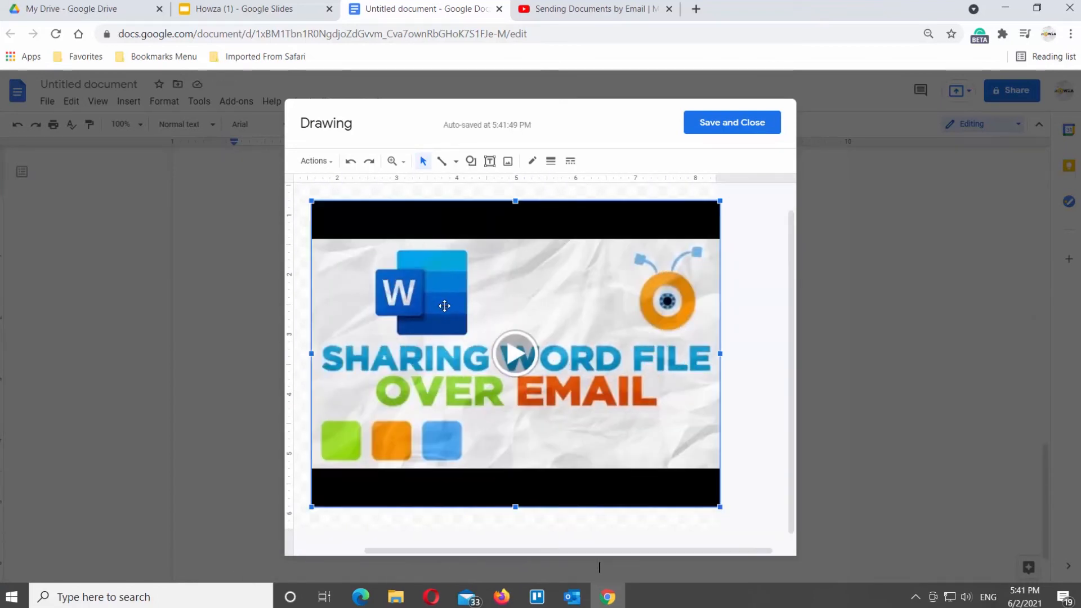
drag(445, 307, 577, 288)
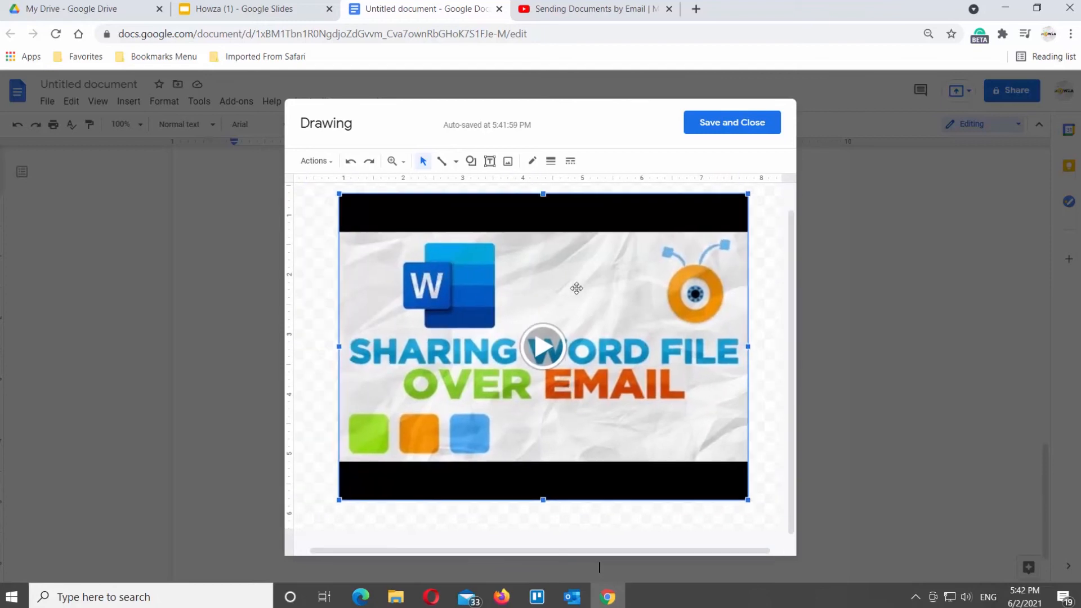
click(732, 122)
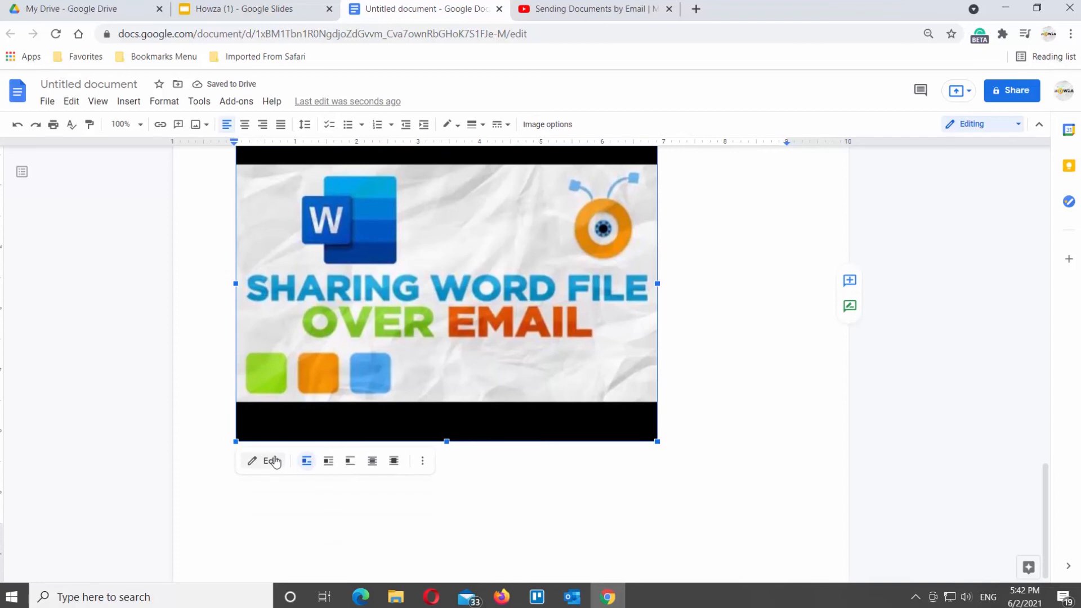
mouse_move(270, 461)
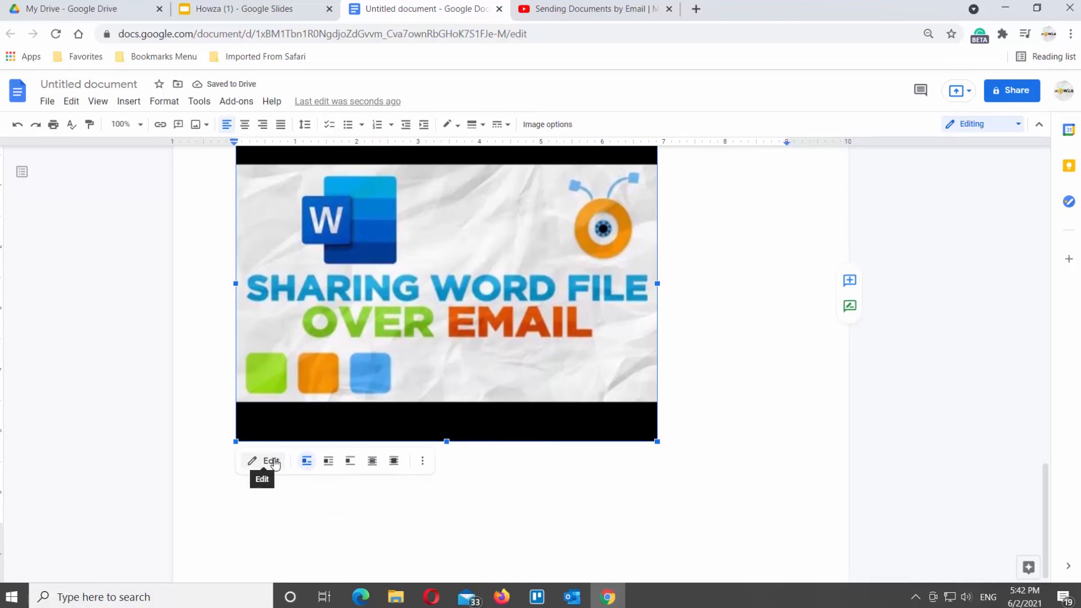
- Reopen the video drawing for editing and play the embedded YouTube video
click(271, 461)
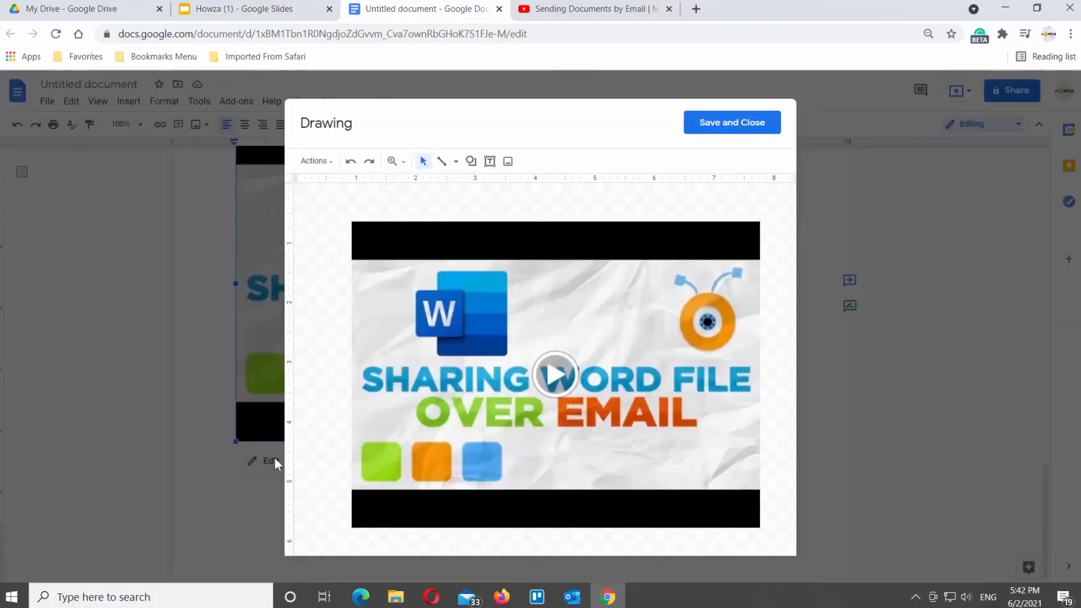
click(555, 379)
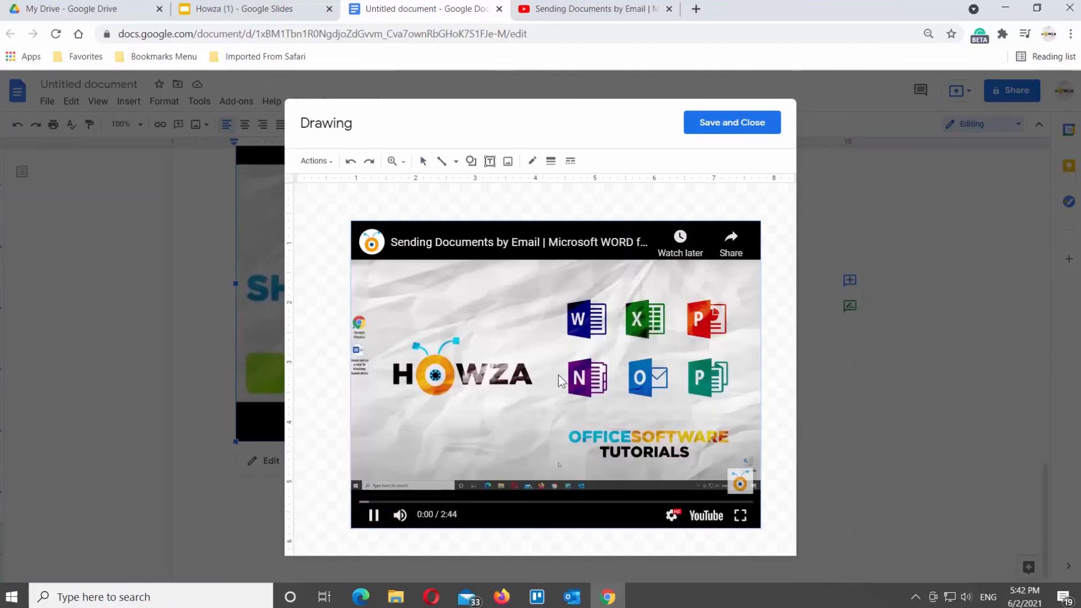